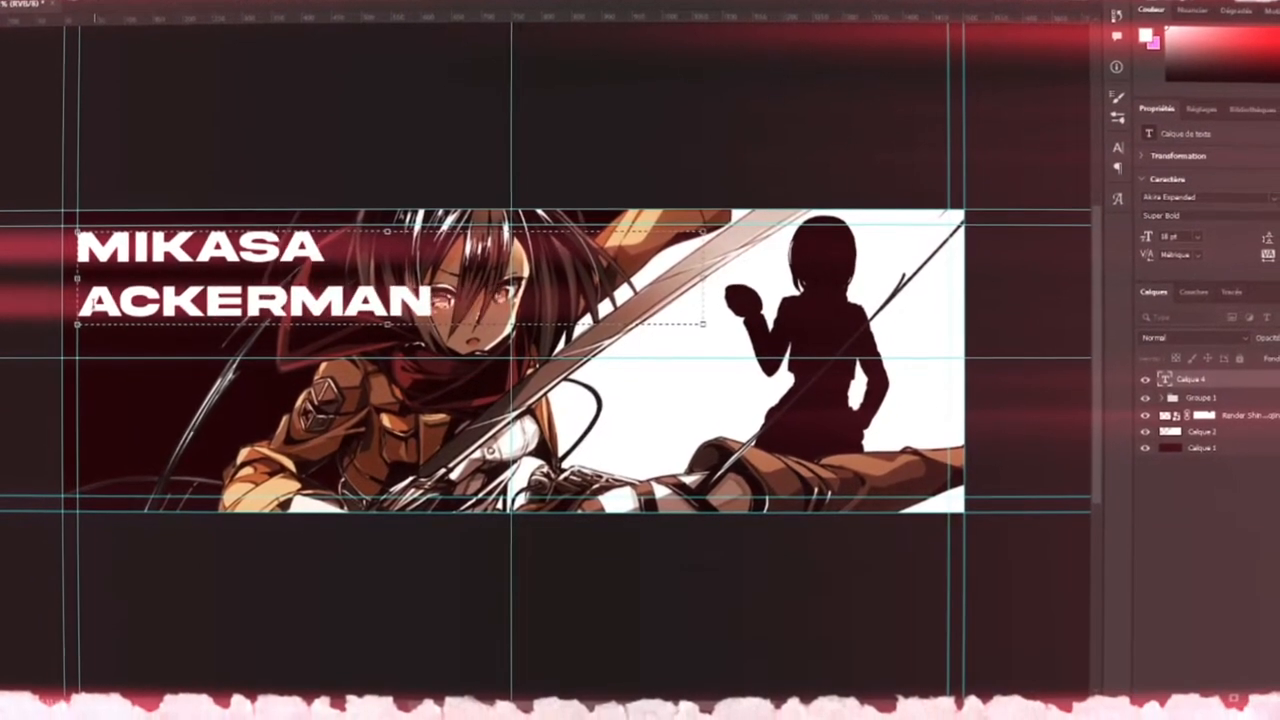
# - Draw a white rectangular frame around the MIKASA ACKERMAN name on a new layer
pyautogui.click(1190, 198)
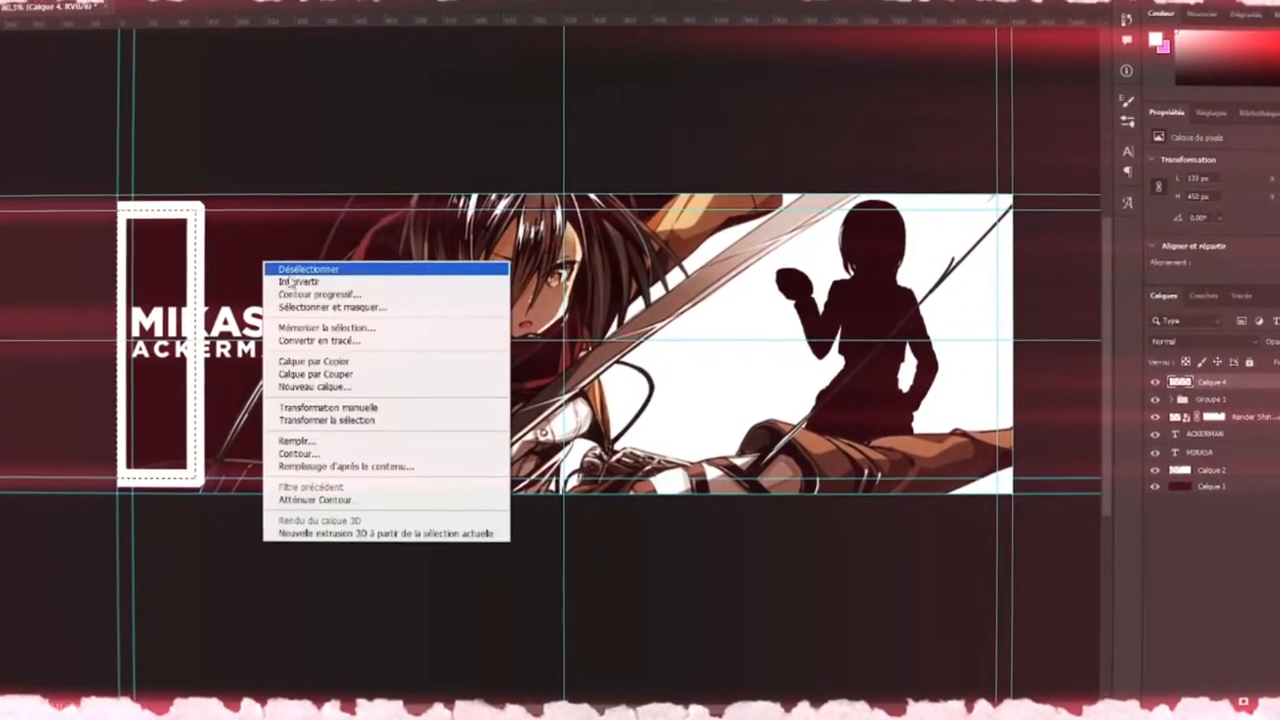
# - Cut the frame into corner brackets, add the quote, then grade red via Camera Raw Calibration and Tone Curve
pyautogui.click(308, 268)
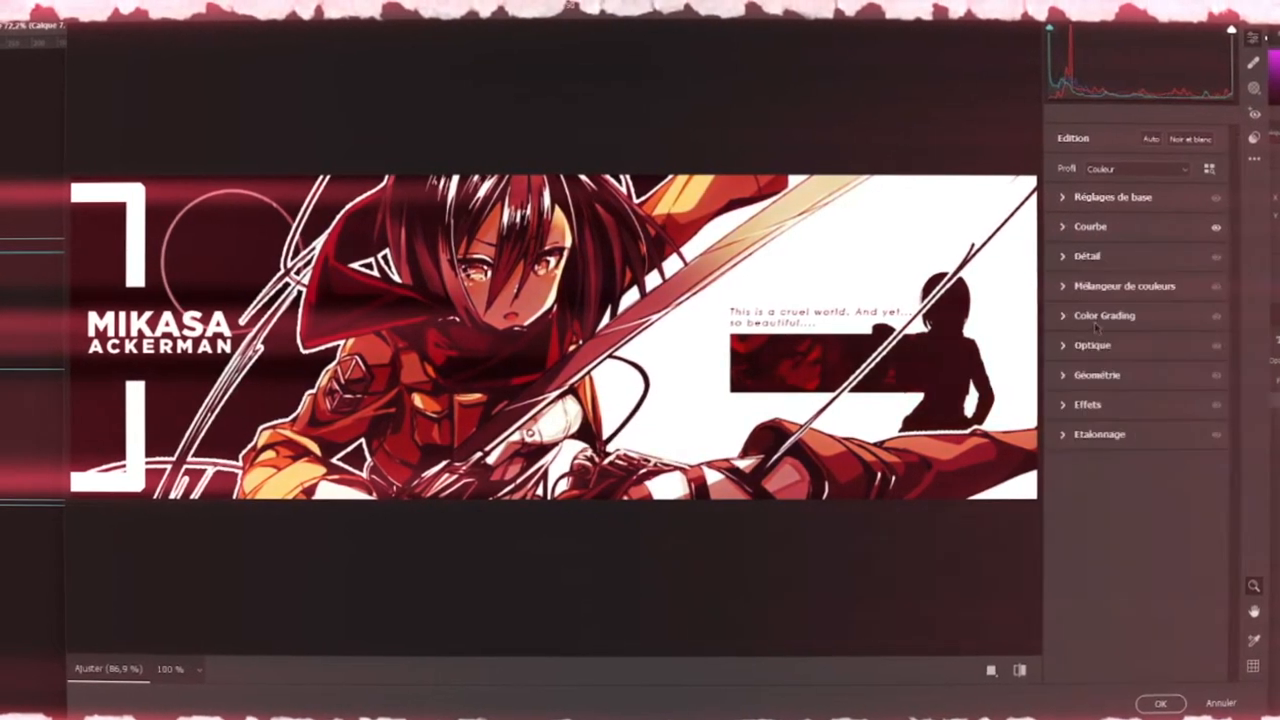
pyautogui.click(1100, 434)
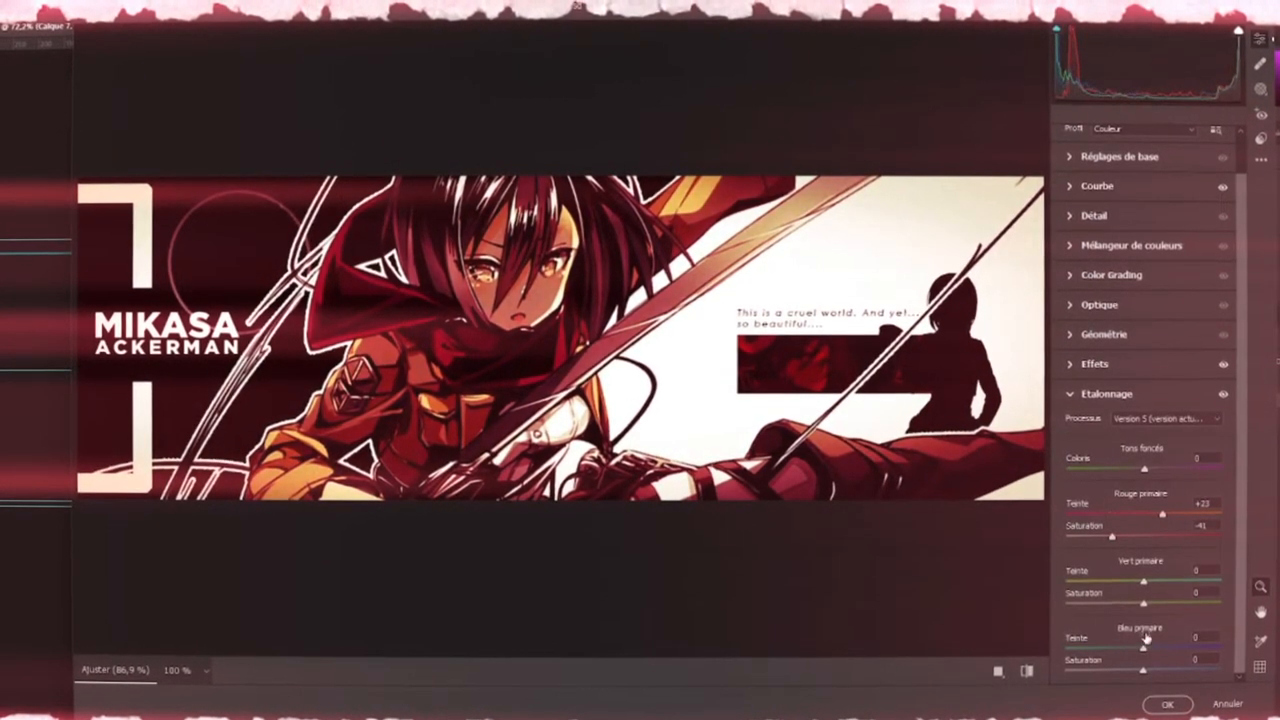
pyautogui.click(1096, 184)
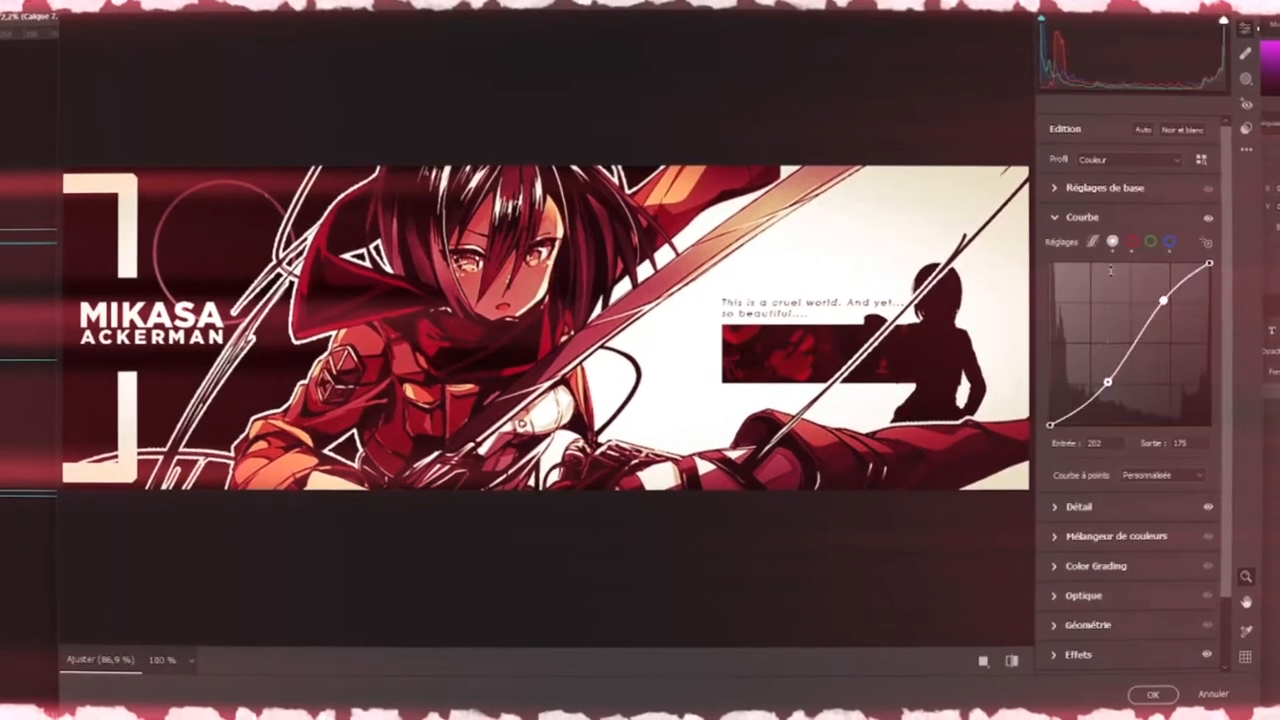